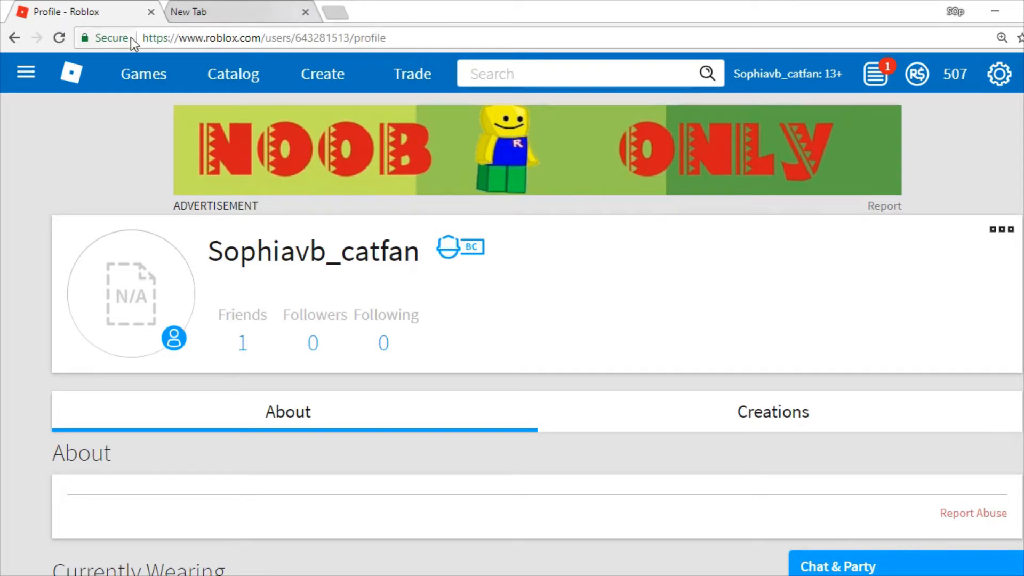
Show the side navigation menu listing Home, Profile, Friends and Groups over the profile page
{"action": "scroll", "scroll_direction": "down", "scroll_amount": 3}
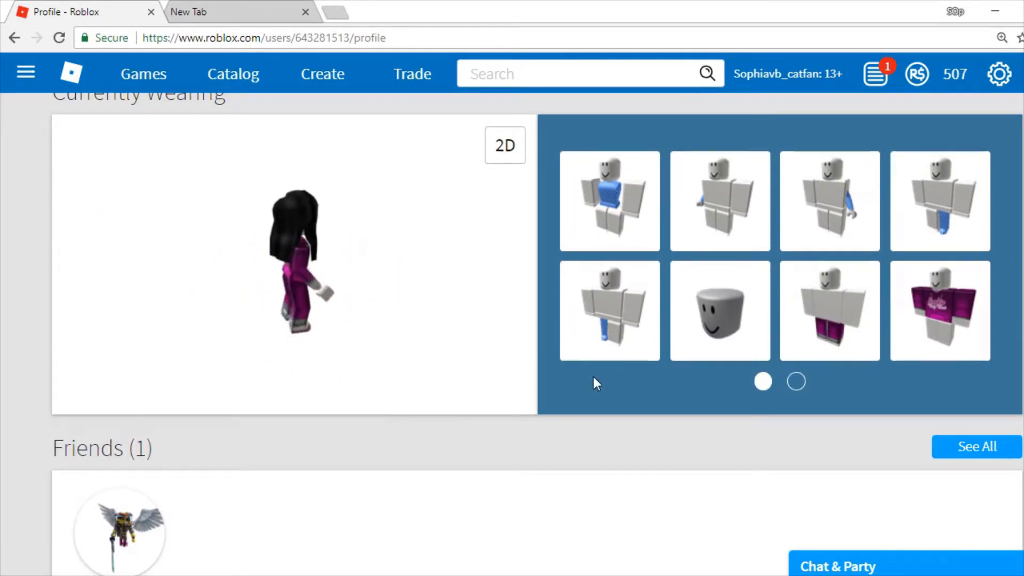
{"action": "scroll", "scroll_direction": "up", "scroll_amount": 3}
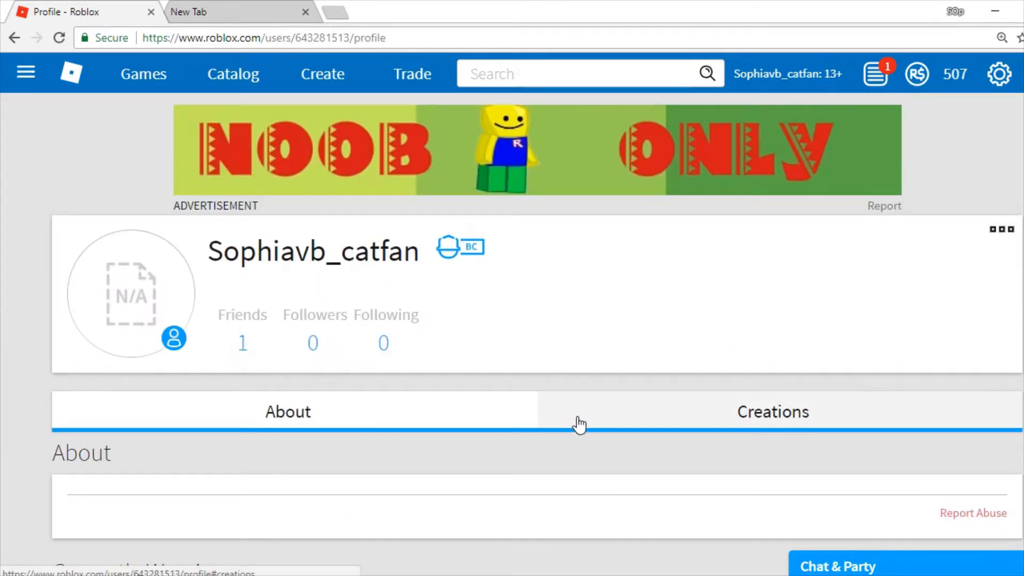
{"action": "mouse_move", "coordinate": [585, 403]}
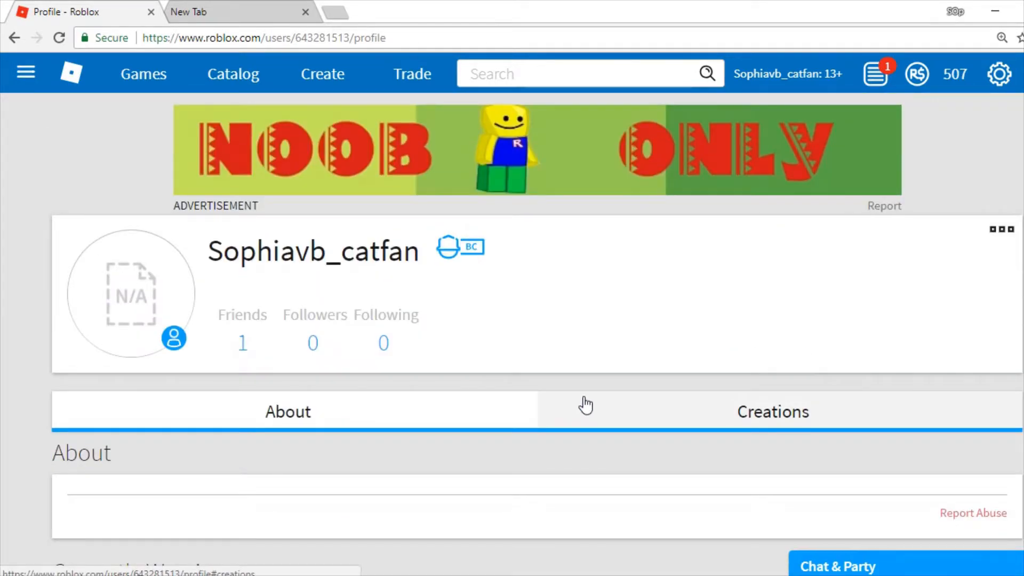
{"action": "mouse_move", "coordinate": [298, 149]}
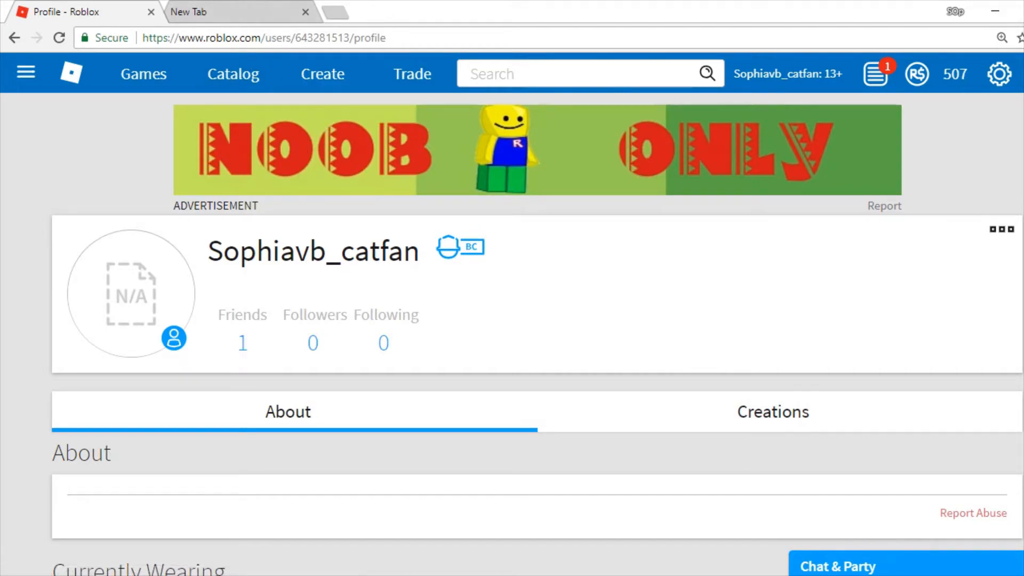
{"action": "mouse_move", "coordinate": [998, 74]}
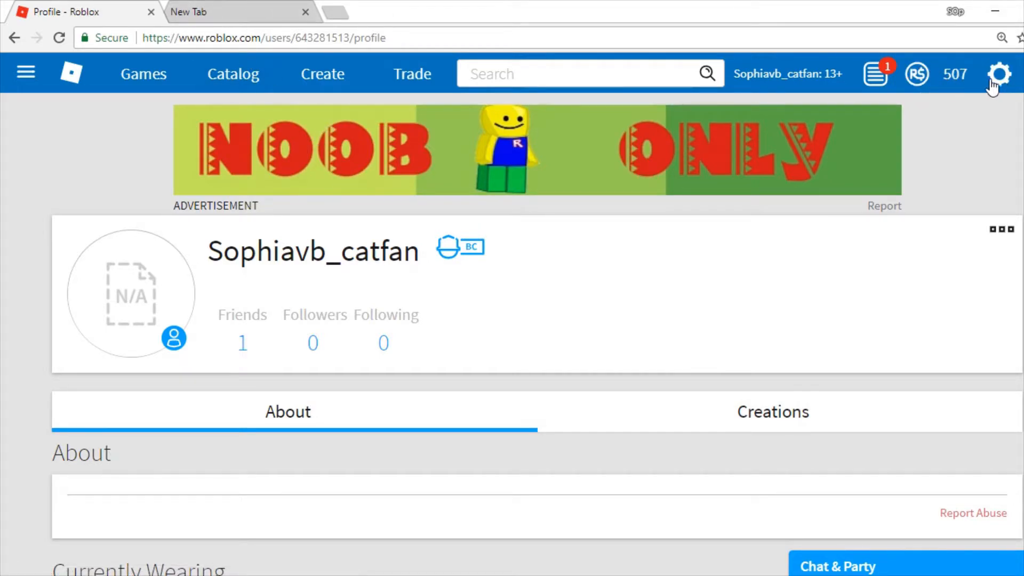
{"action": "mouse_move", "coordinate": [40, 96]}
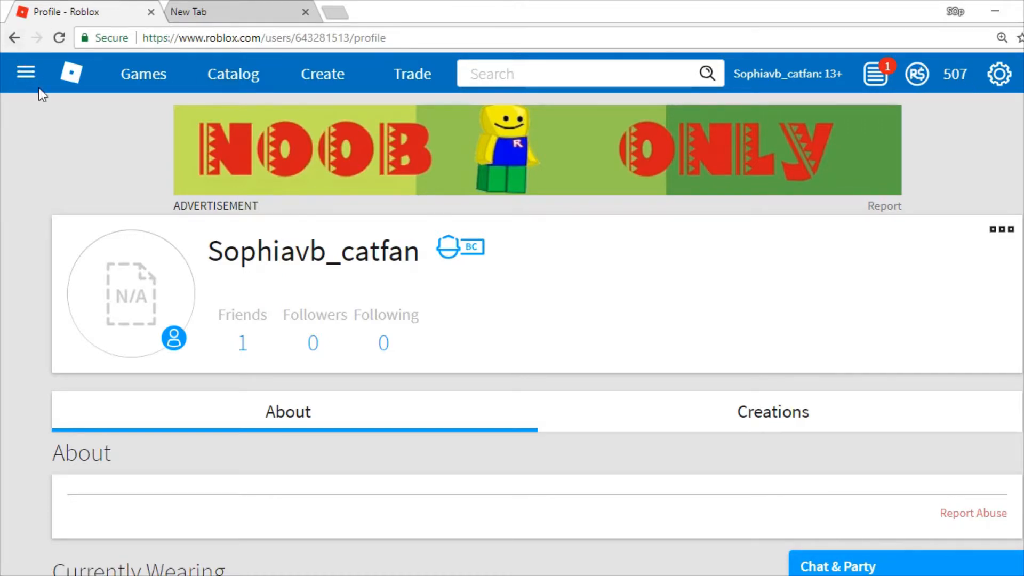
{"action": "left_click", "coordinate": [587, 74]}
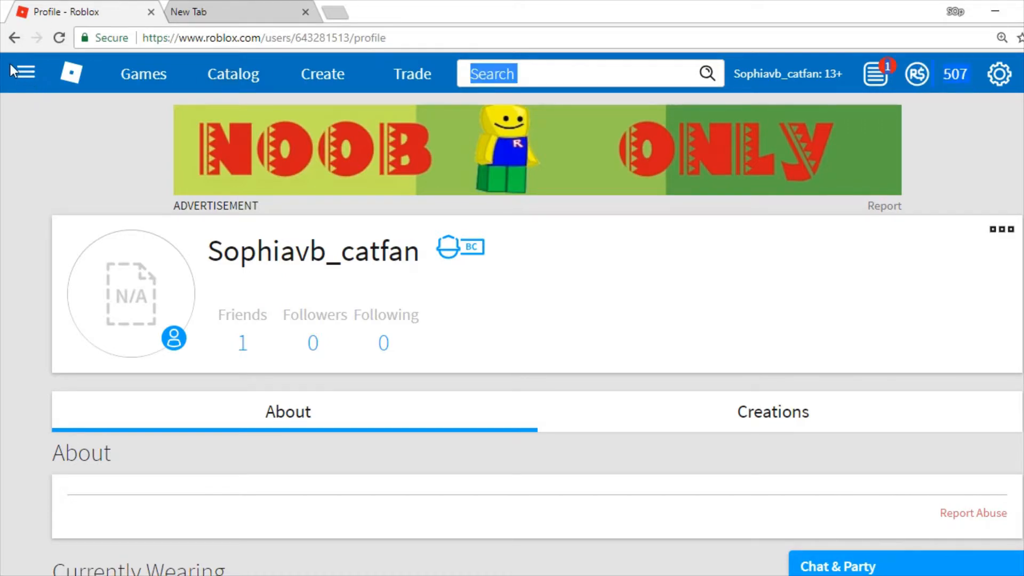
{"action": "left_click", "coordinate": [22, 73]}
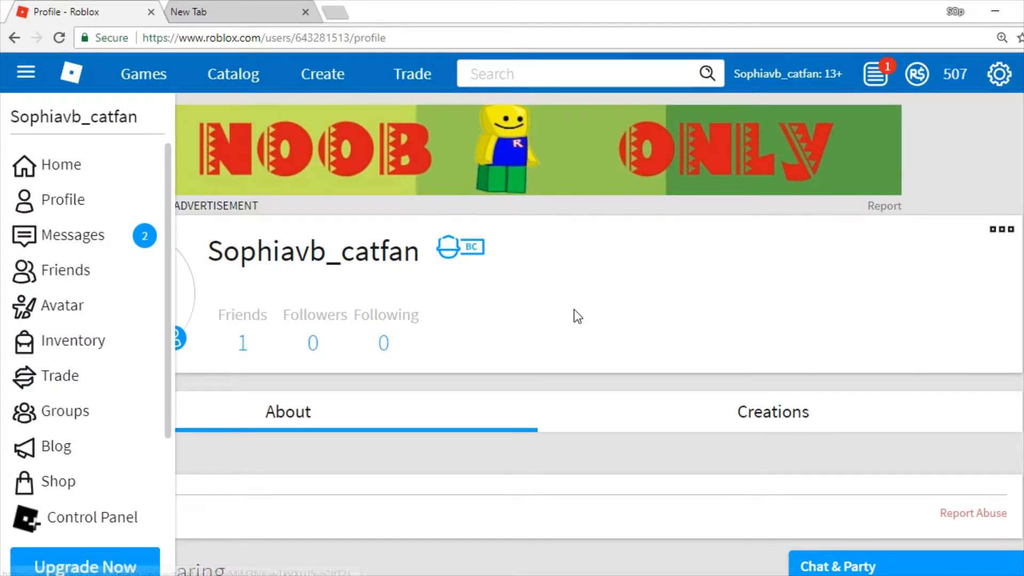
{"action": "left_click", "coordinate": [25, 73]}
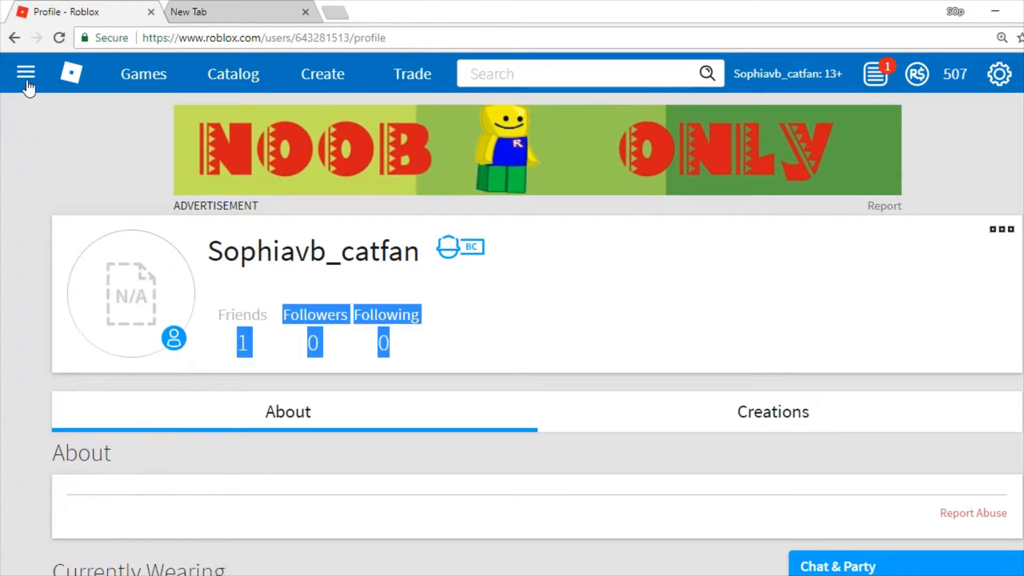
{"action": "left_click", "coordinate": [25, 74]}
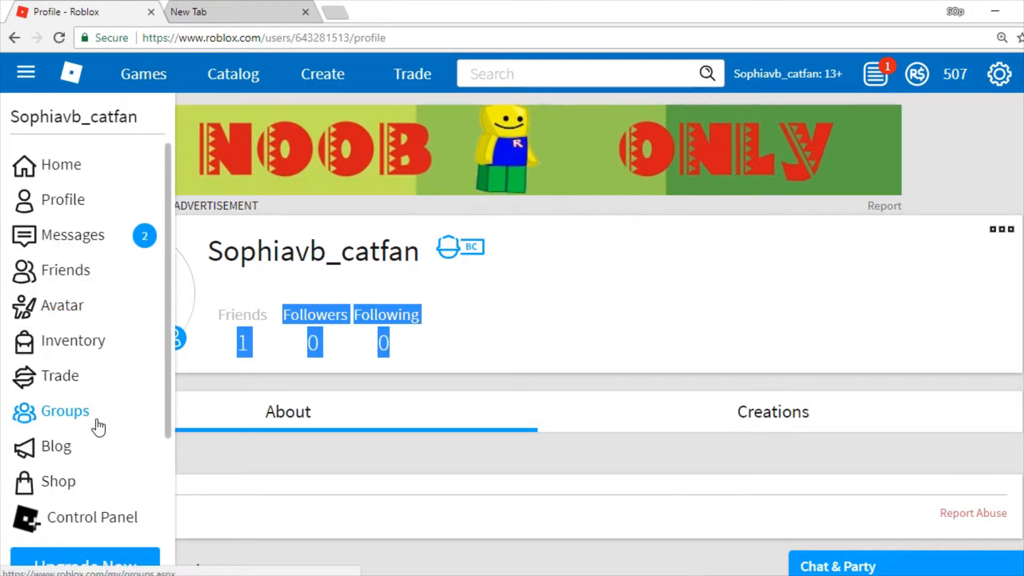
Go to the Groups page and look through the SVBFAM group's description, owner and 62-member list
{"action": "left_click", "coordinate": [65, 409]}
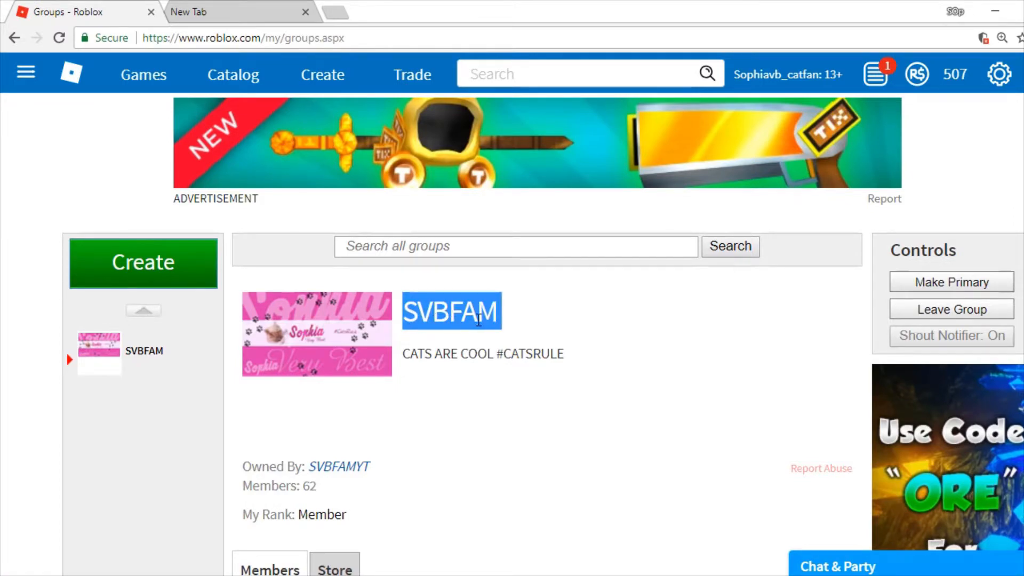
{"action": "scroll", "scroll_direction": "down", "scroll_amount": 3}
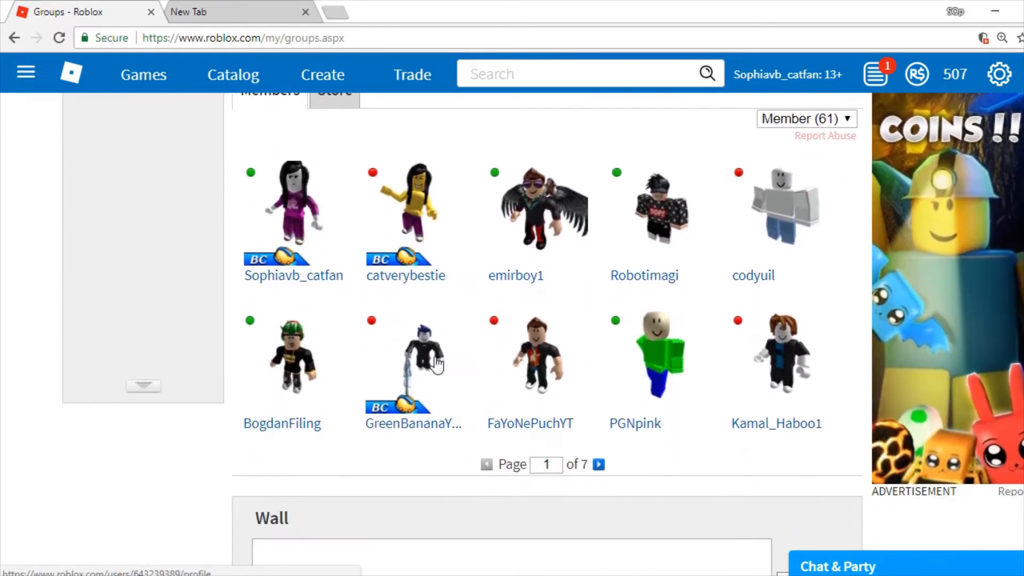
{"action": "scroll", "scroll_direction": "up", "scroll_amount": 3}
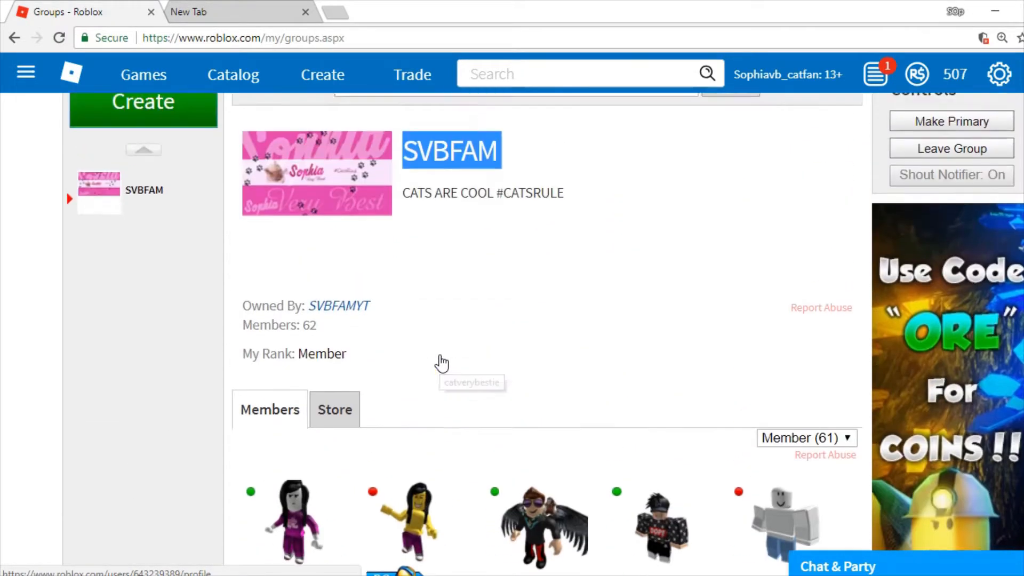
{"action": "scroll", "scroll_direction": "down", "scroll_amount": 3}
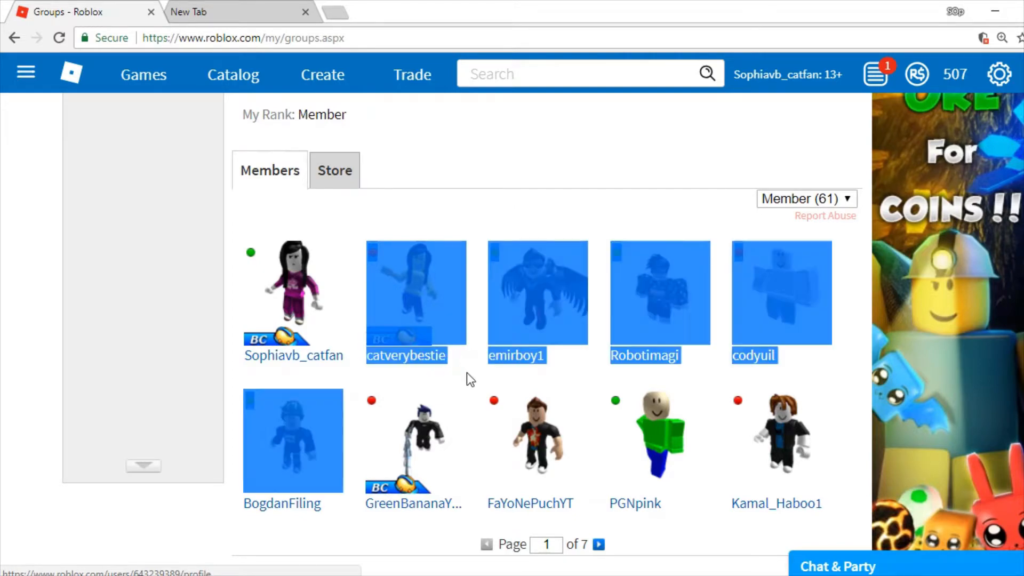
{"action": "scroll", "scroll_direction": "up", "scroll_amount": 3}
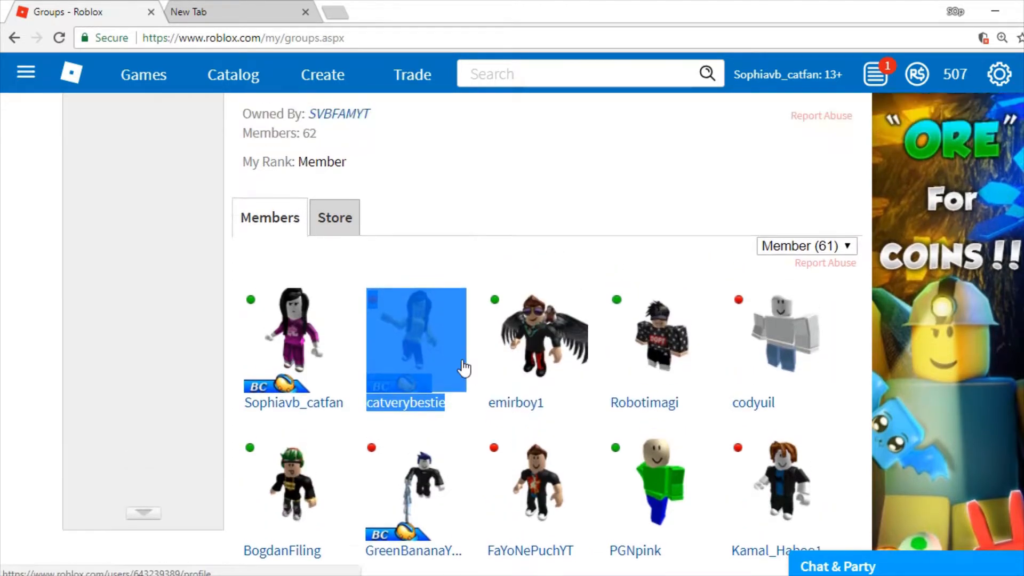
{"action": "scroll", "scroll_direction": "up", "scroll_amount": 3}
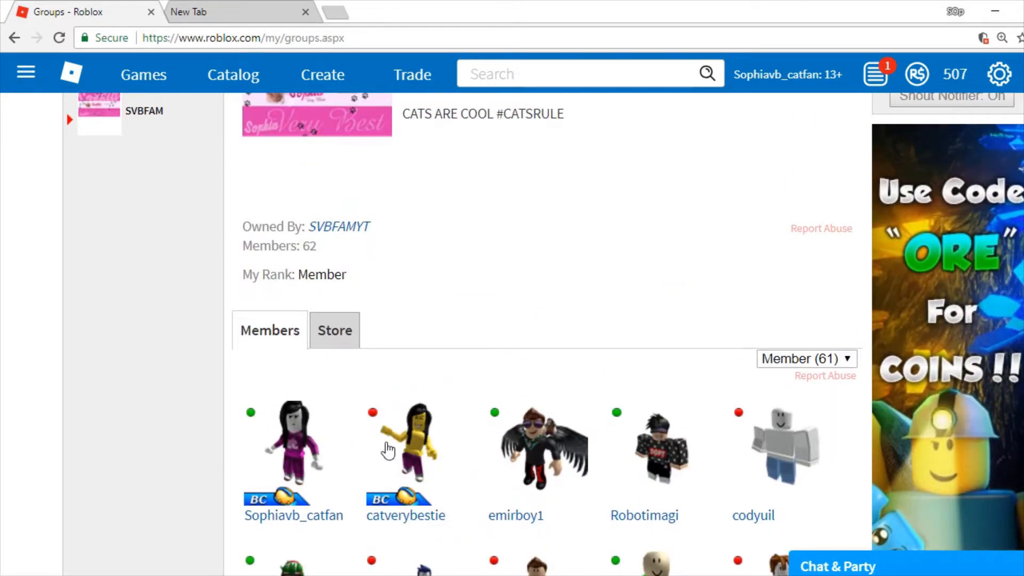
{"action": "mouse_move", "coordinate": [335, 477]}
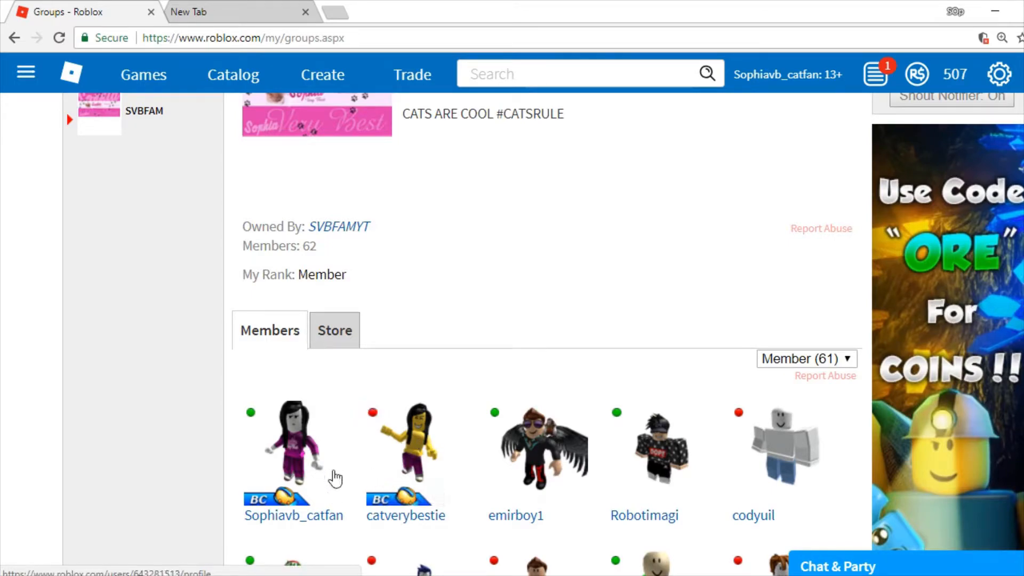
{"action": "mouse_move", "coordinate": [414, 467]}
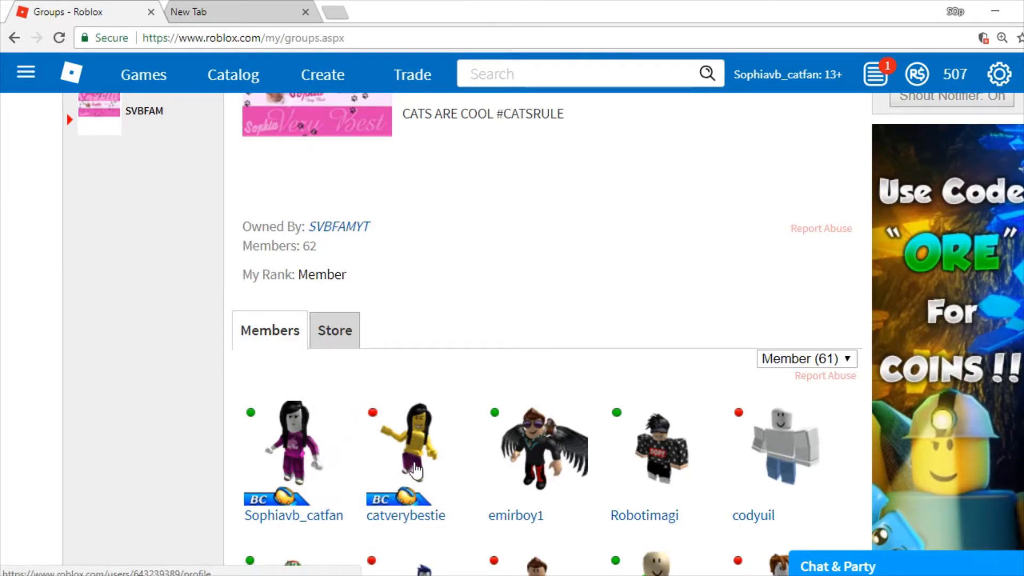
{"action": "scroll", "scroll_direction": "up", "scroll_amount": 3}
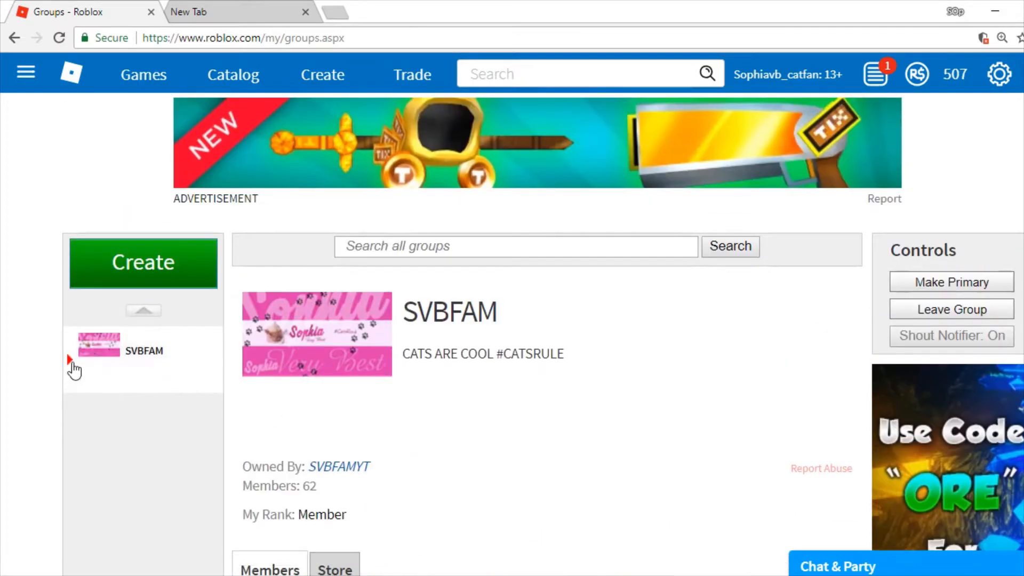
{"action": "mouse_move", "coordinate": [674, 428]}
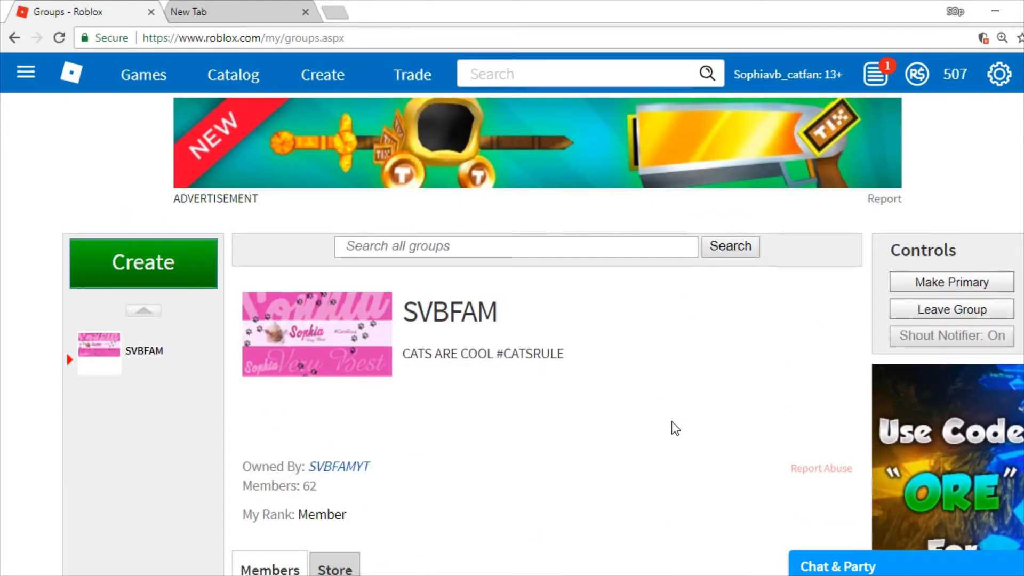
{"action": "scroll", "scroll_direction": "down", "scroll_amount": 3}
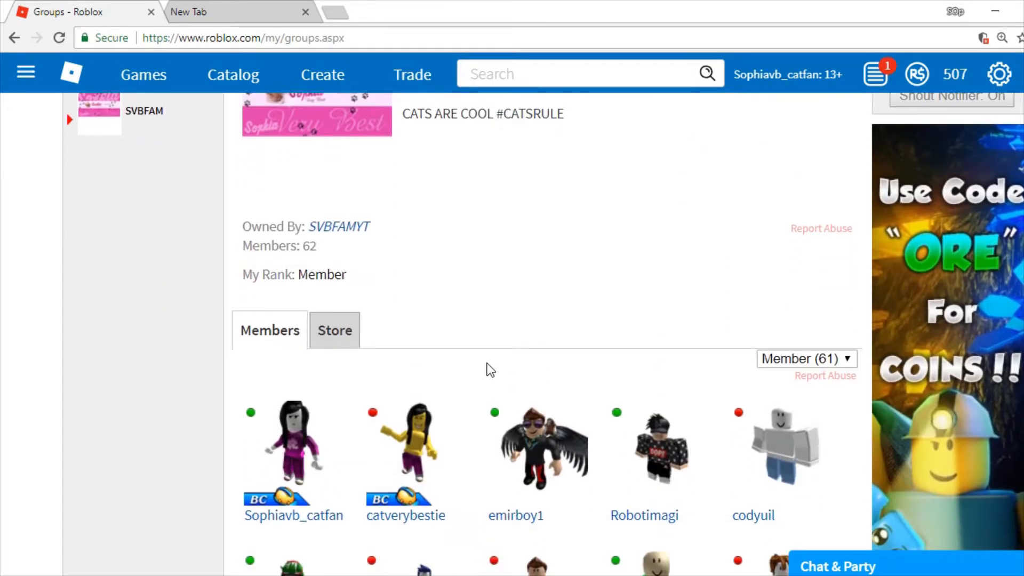
{"action": "scroll", "scroll_direction": "up", "scroll_amount": 3}
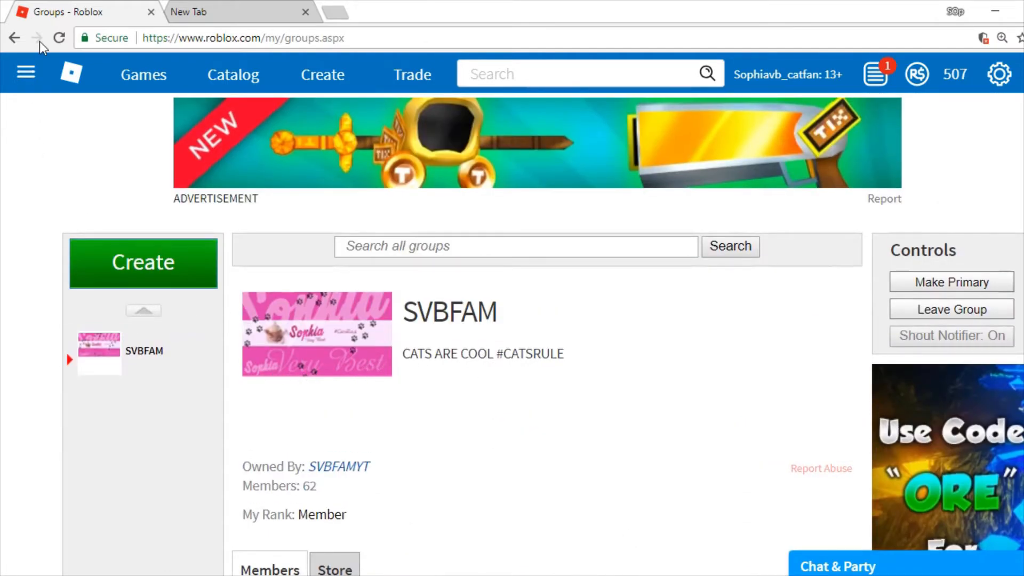
{"action": "mouse_move", "coordinate": [19, 73]}
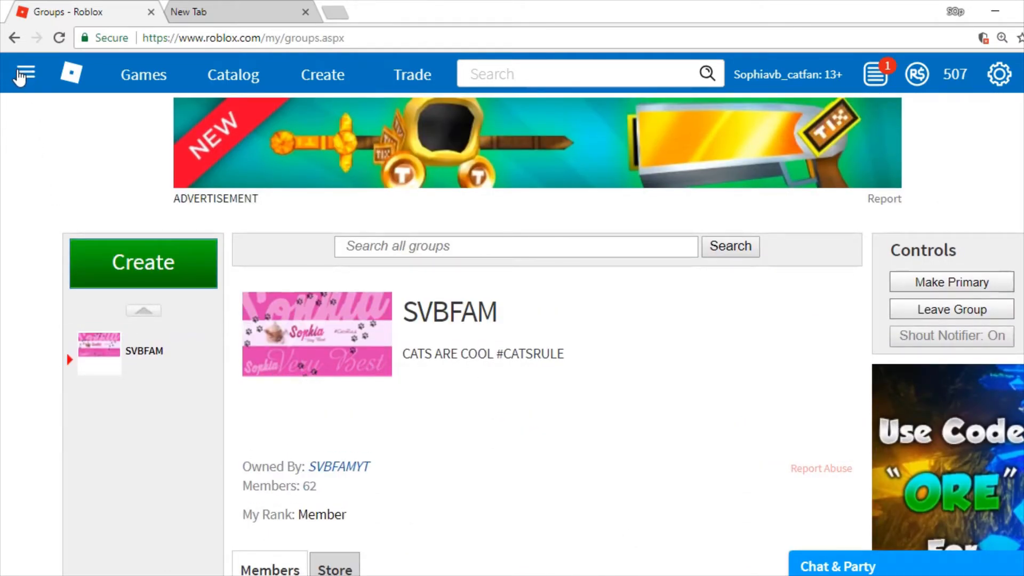
{"action": "mouse_move", "coordinate": [130, 142]}
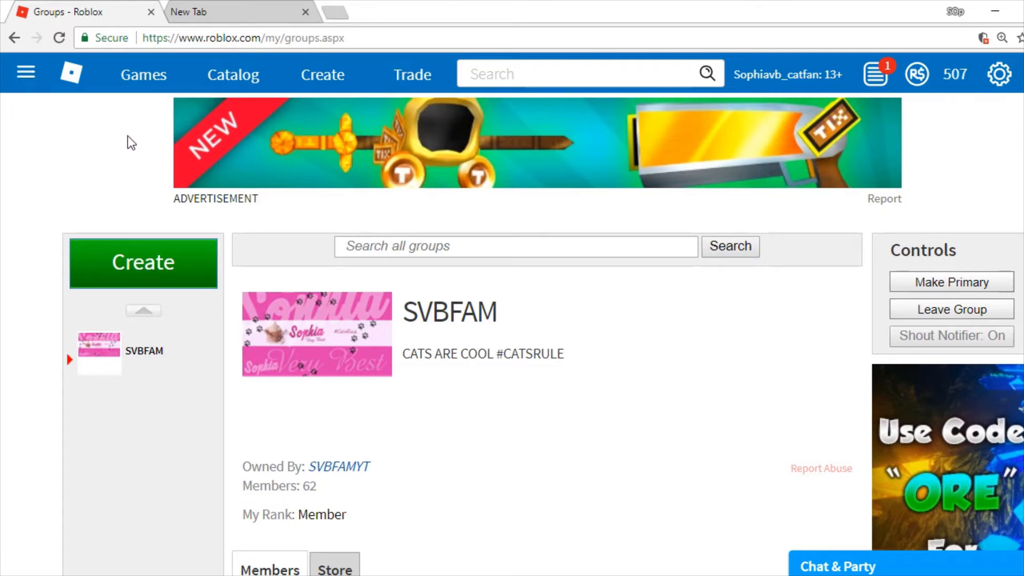
{"action": "mouse_move", "coordinate": [231, 32]}
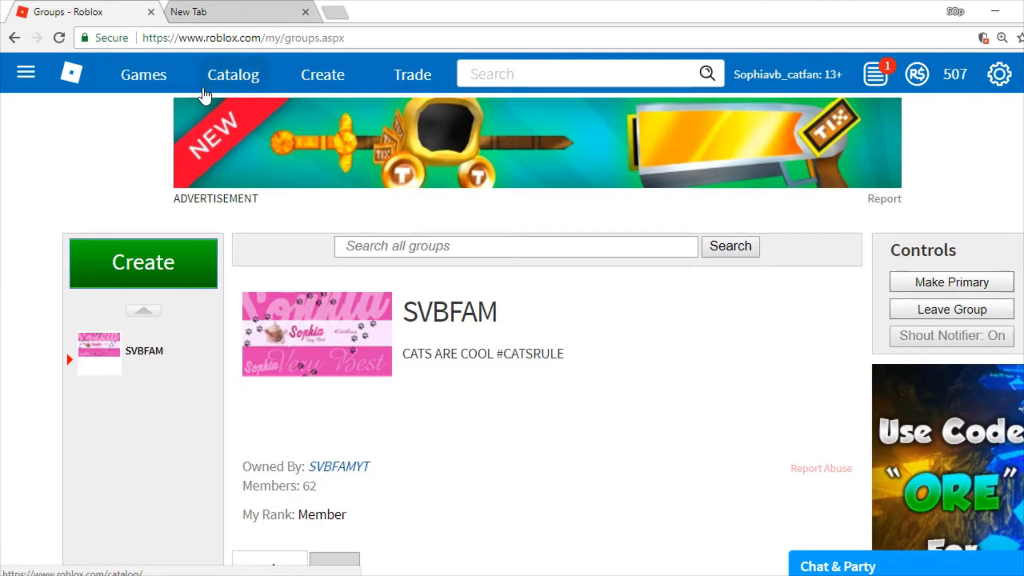
{"action": "left_click", "coordinate": [232, 73]}
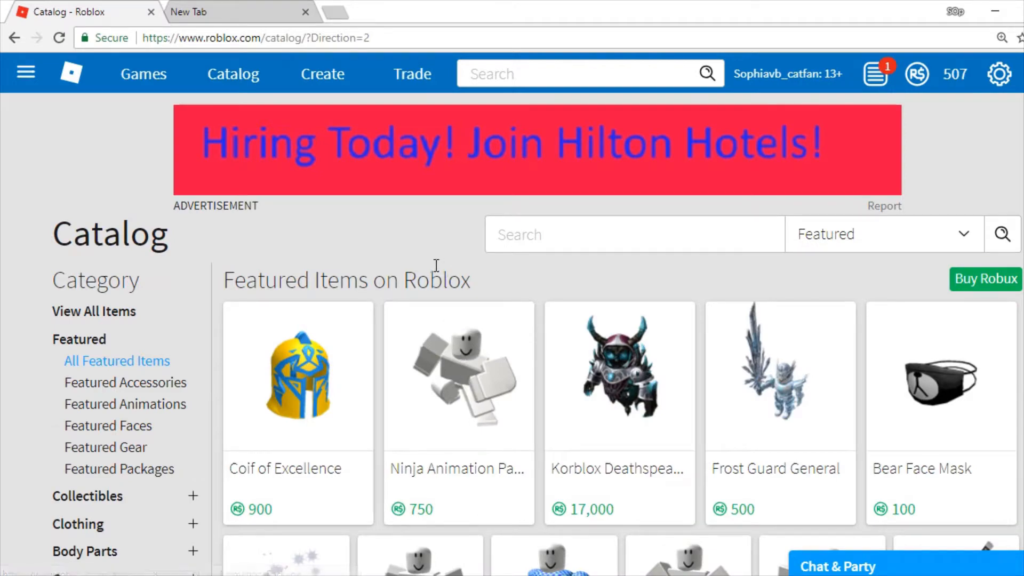
Open the giveaway account's Avatar Editor showing its long black-haired avatar in a pink outfit
{"action": "double_click", "coordinate": [345, 279]}
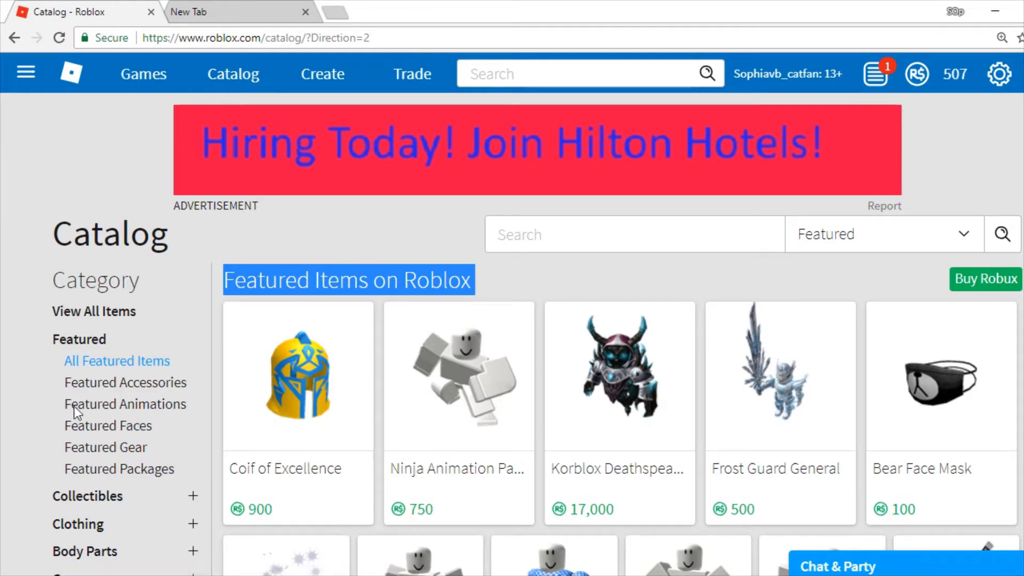
{"action": "mouse_move", "coordinate": [242, 532]}
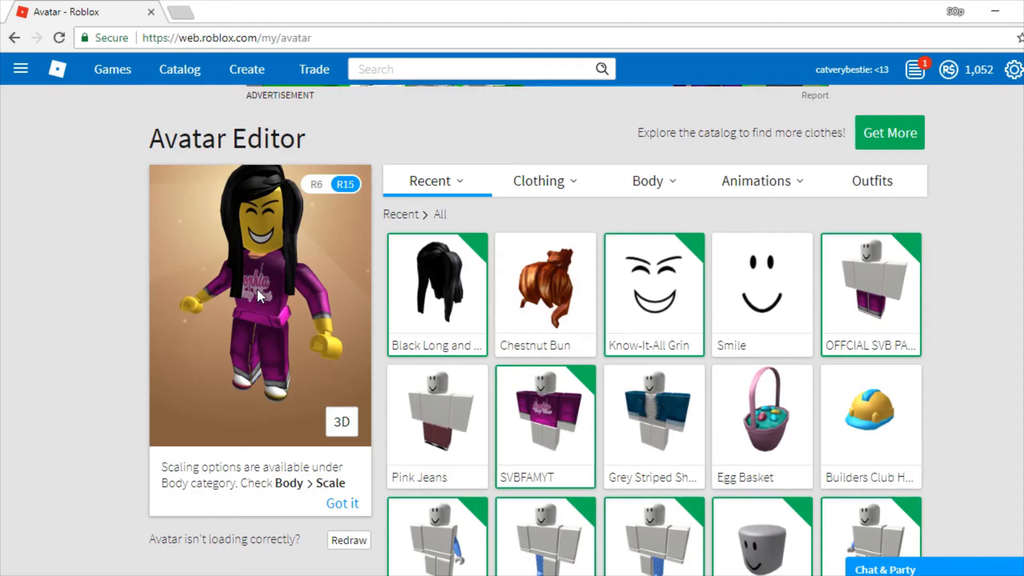
{"action": "mouse_move", "coordinate": [574, 248]}
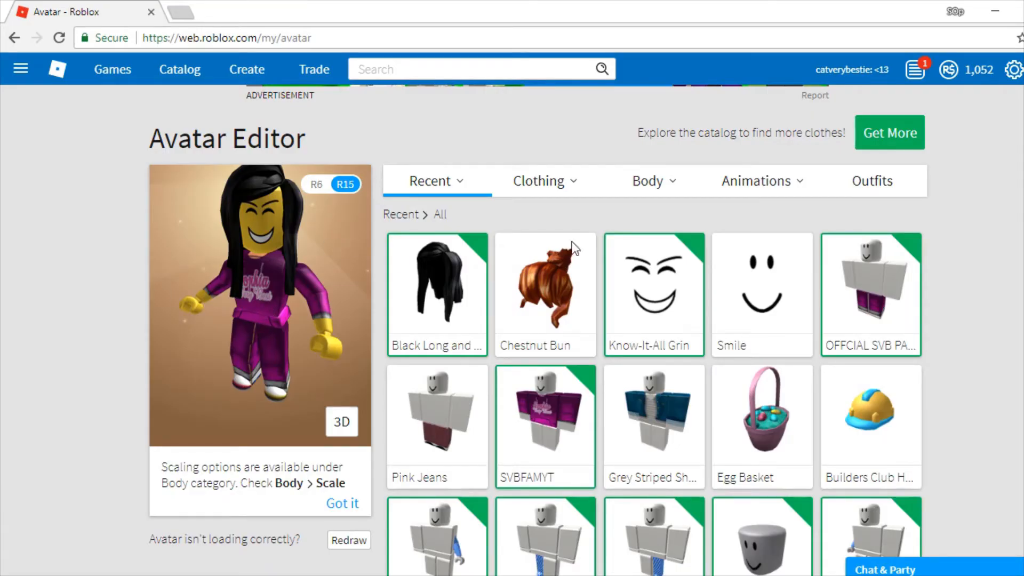
Switch the avatar preview to 3D and rotate it to show its back with long black hair
{"action": "scroll", "scroll_direction": "down", "scroll_amount": 3}
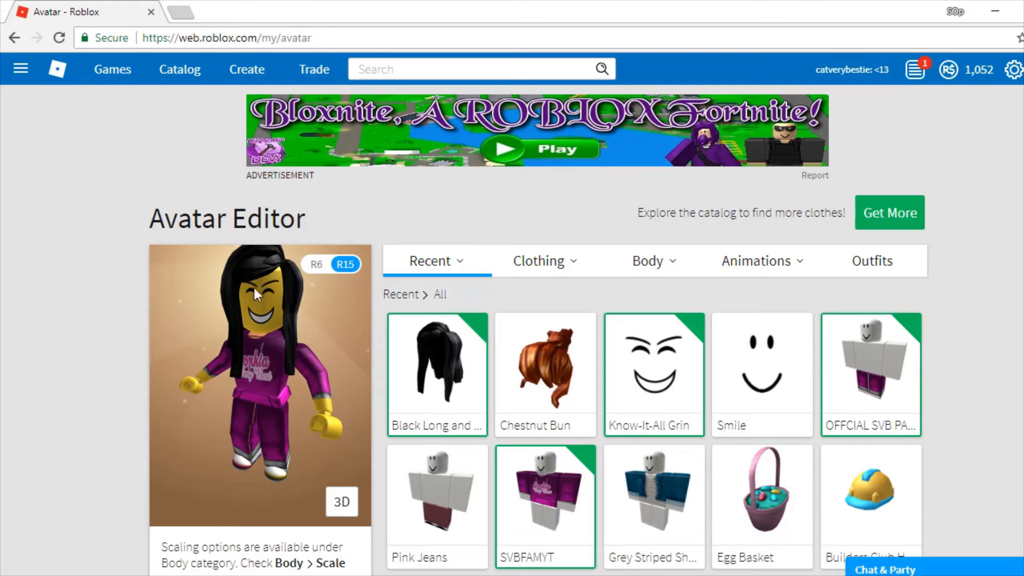
{"action": "mouse_move", "coordinate": [254, 327]}
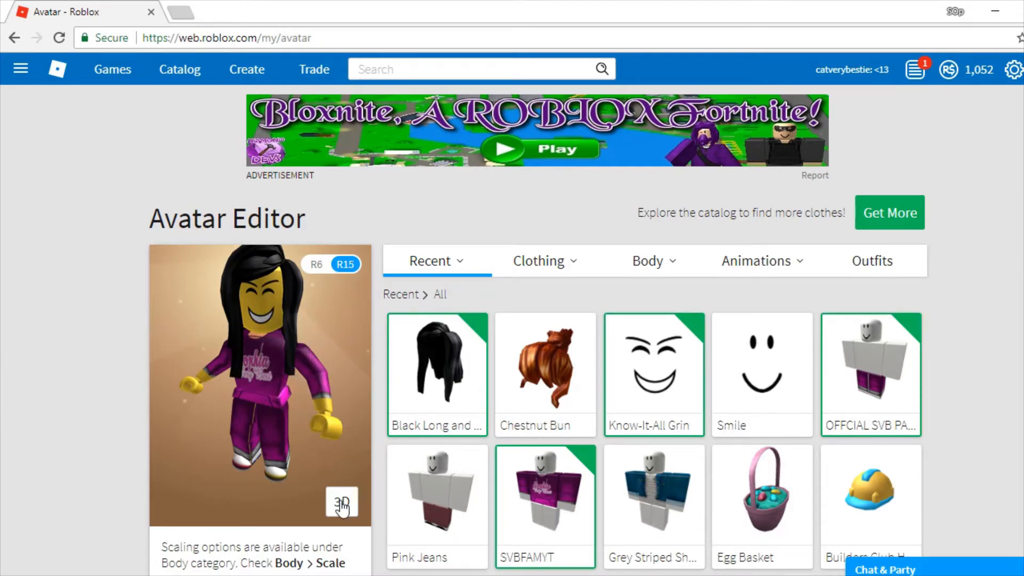
{"action": "left_click", "coordinate": [340, 502]}
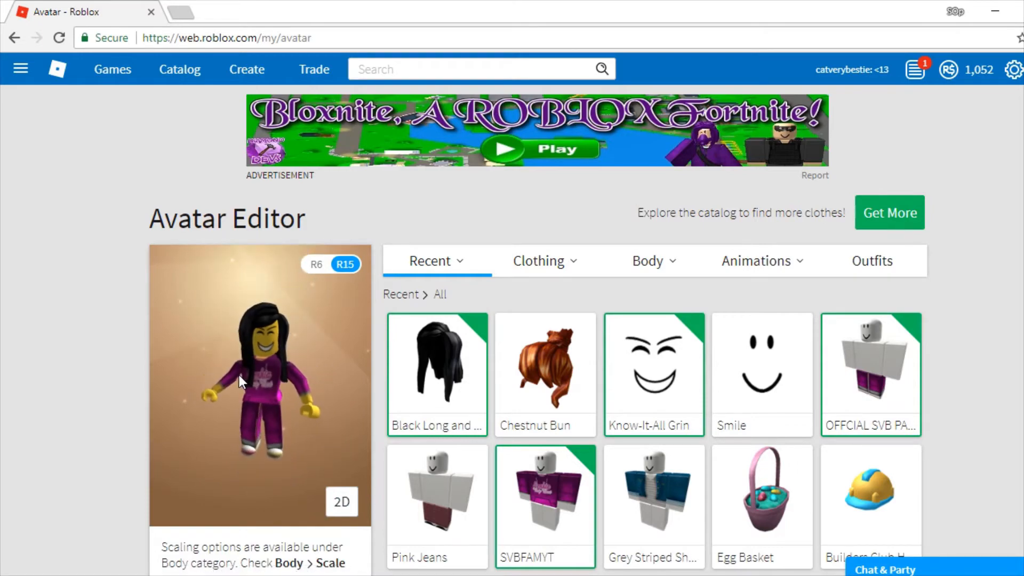
{"action": "right_click", "coordinate": [258, 340]}
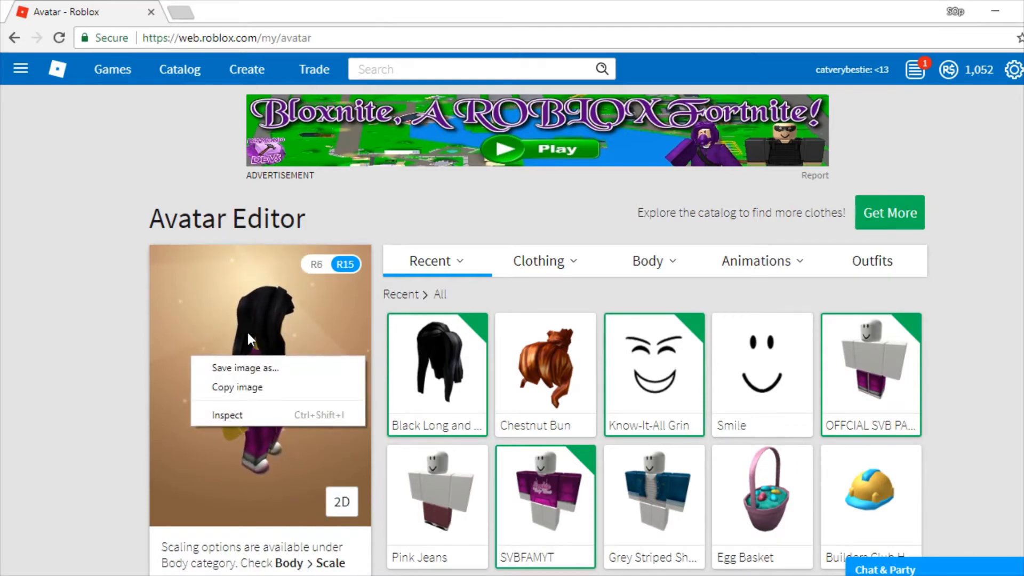
{"action": "left_click", "coordinate": [209, 339]}
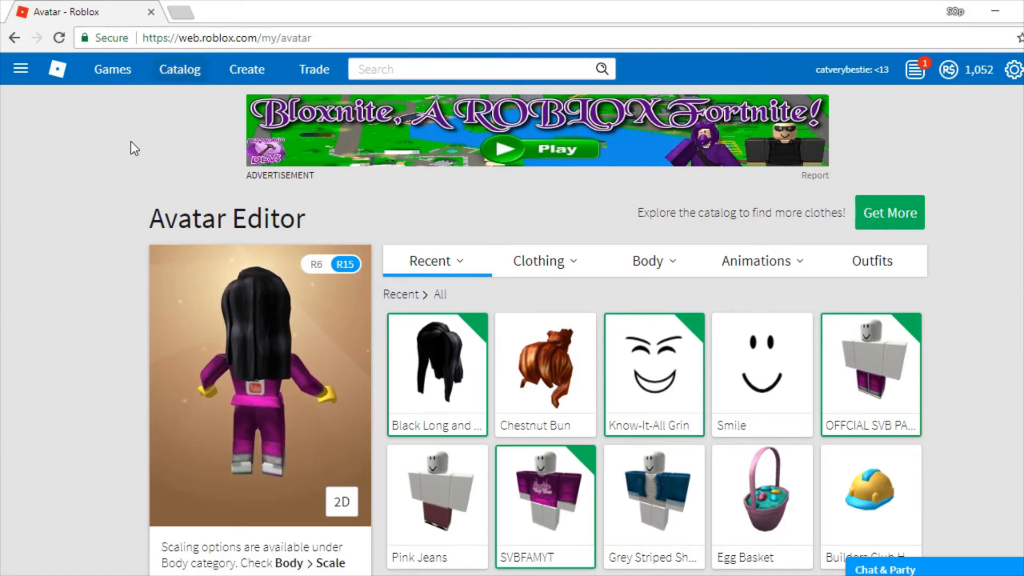
Find the Cartoony Animation Package in the Catalog and go to its item page
{"action": "left_click", "coordinate": [179, 69]}
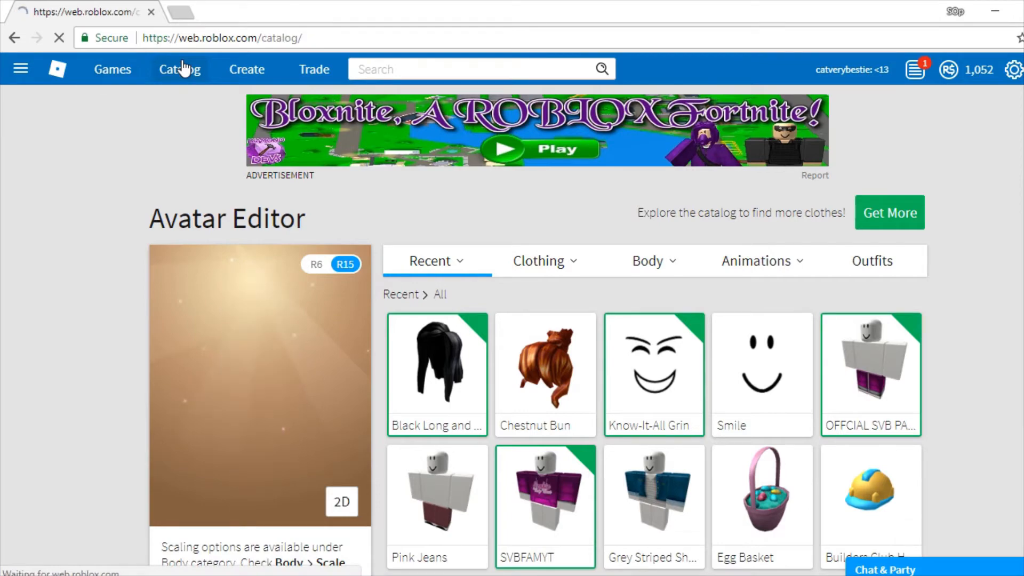
{"action": "left_click", "coordinate": [179, 68]}
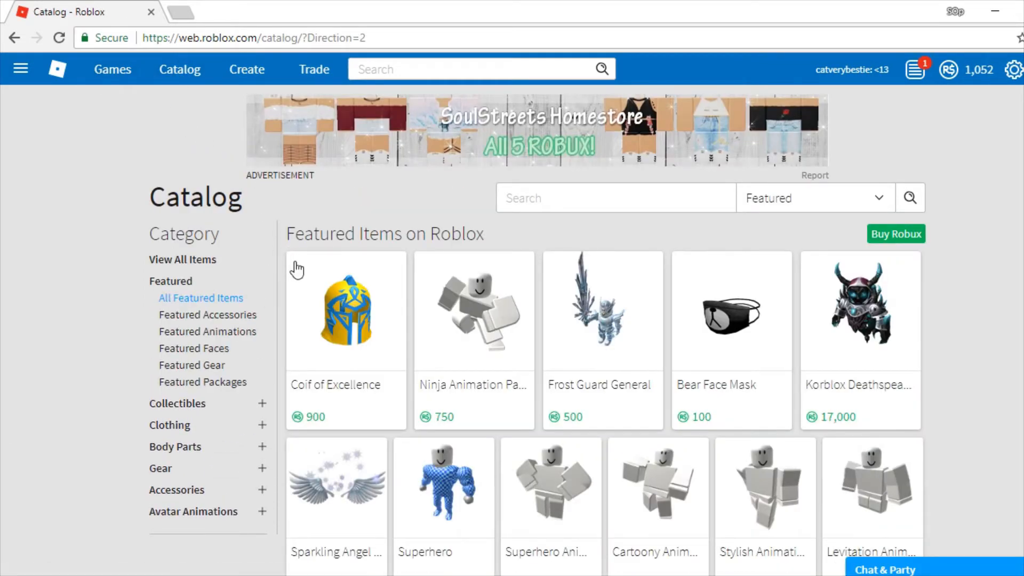
{"action": "scroll", "scroll_direction": "down", "scroll_amount": 3}
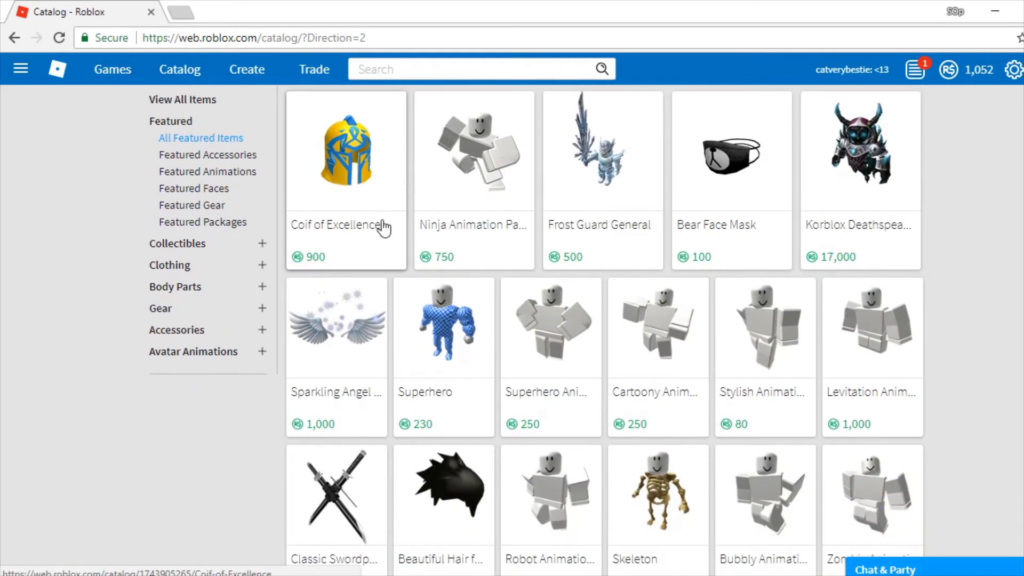
{"action": "mouse_move", "coordinate": [618, 326]}
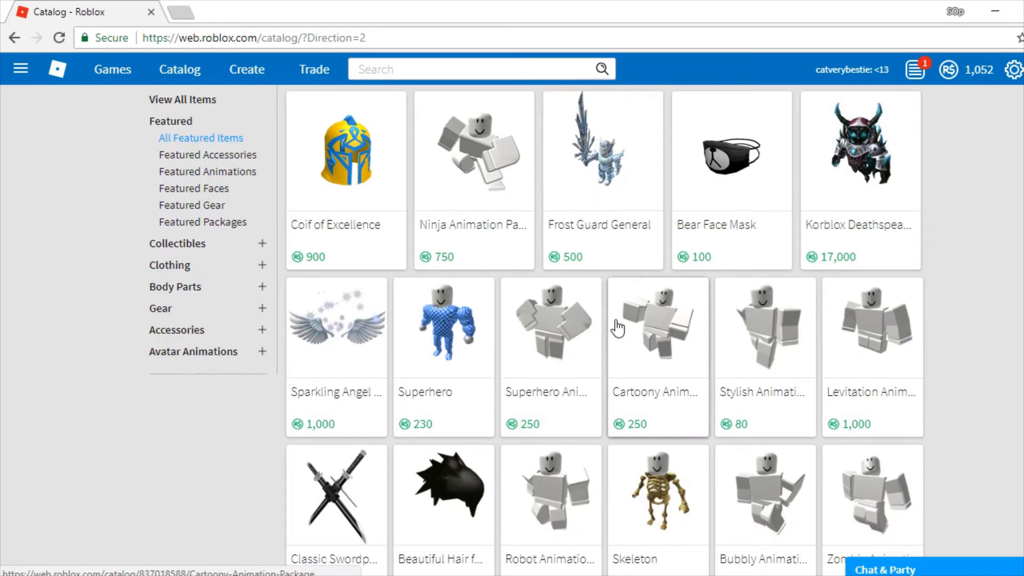
{"action": "left_click", "coordinate": [658, 327]}
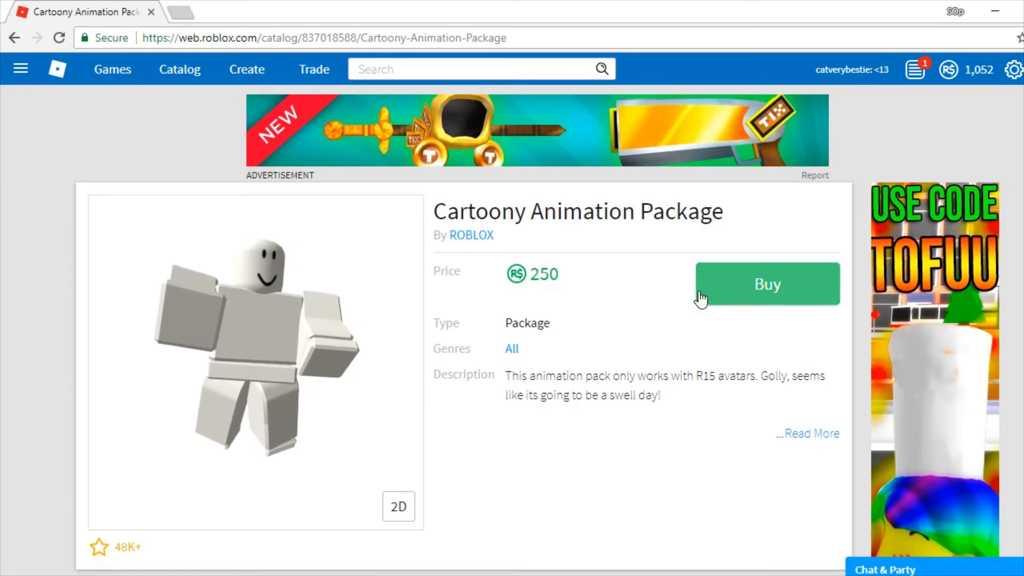
Buy the Cartoony Animation Package for 250 Robux, leaving 802, and return to the Avatar Editor
{"action": "left_click", "coordinate": [766, 283]}
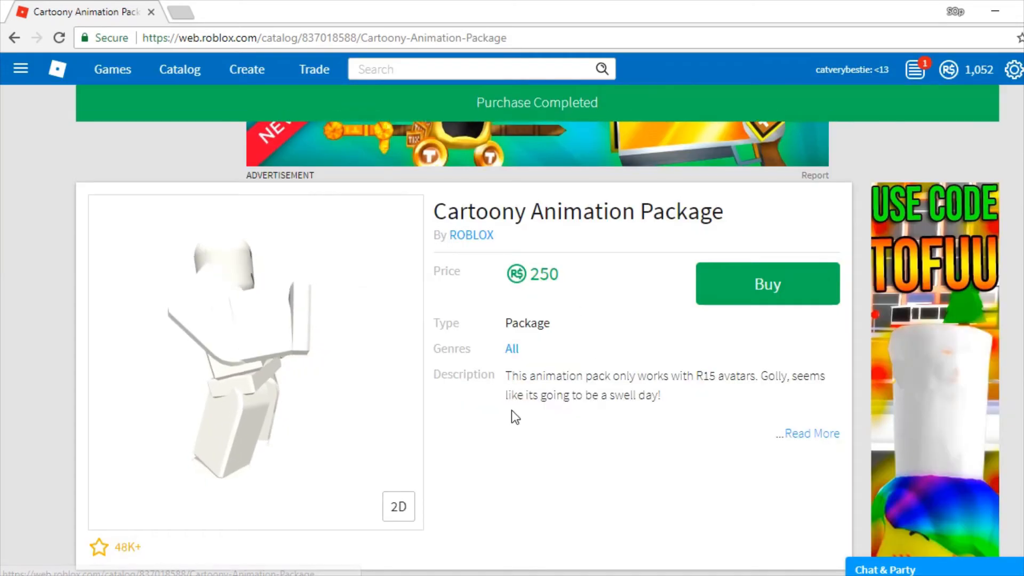
{"action": "left_click", "coordinate": [767, 284]}
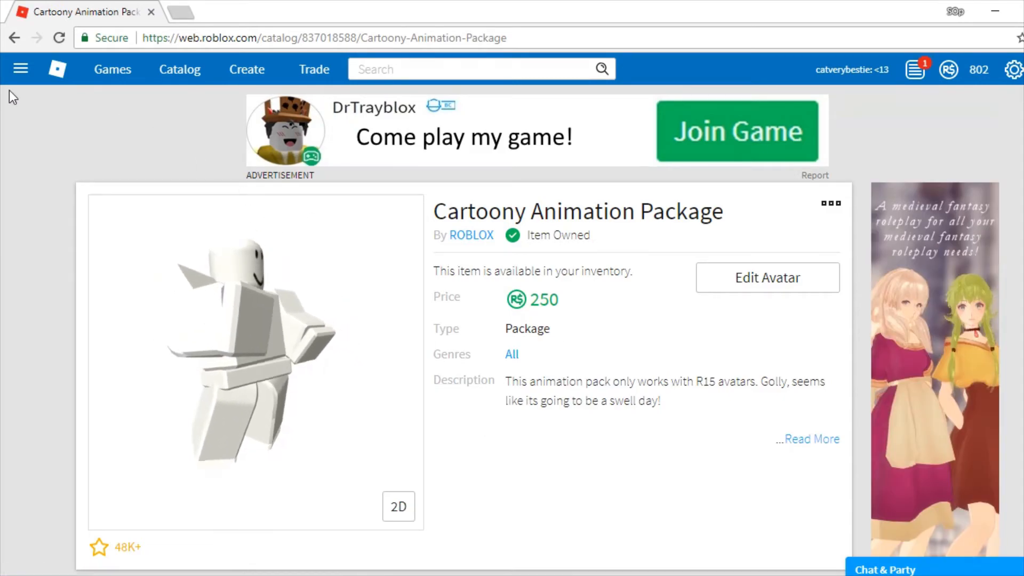
{"action": "left_click", "coordinate": [767, 277]}
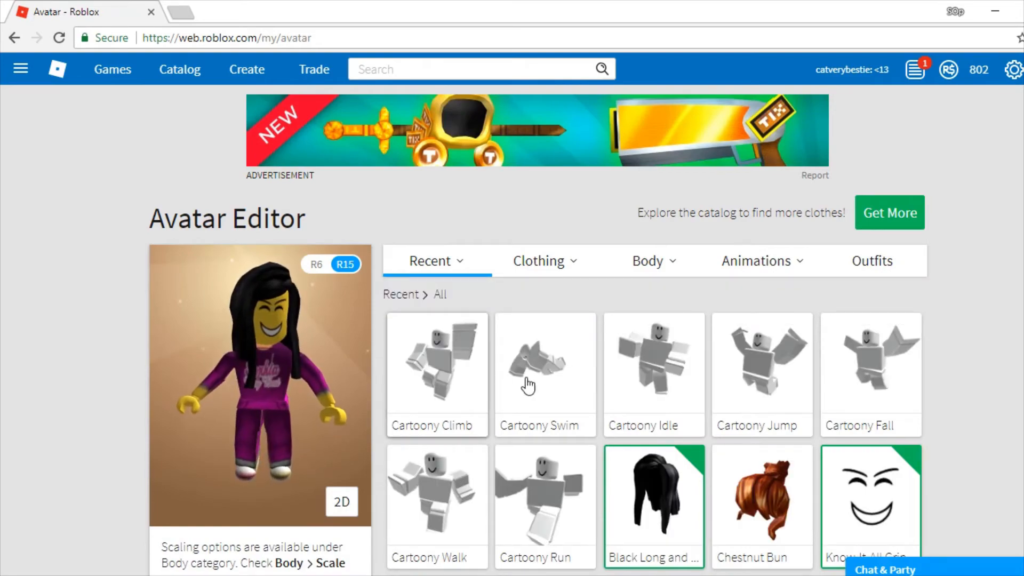
Wear the Cartoony climb, swim, idle, jump, fall, walk and run animations from the Recent list
{"action": "left_click", "coordinate": [545, 365]}
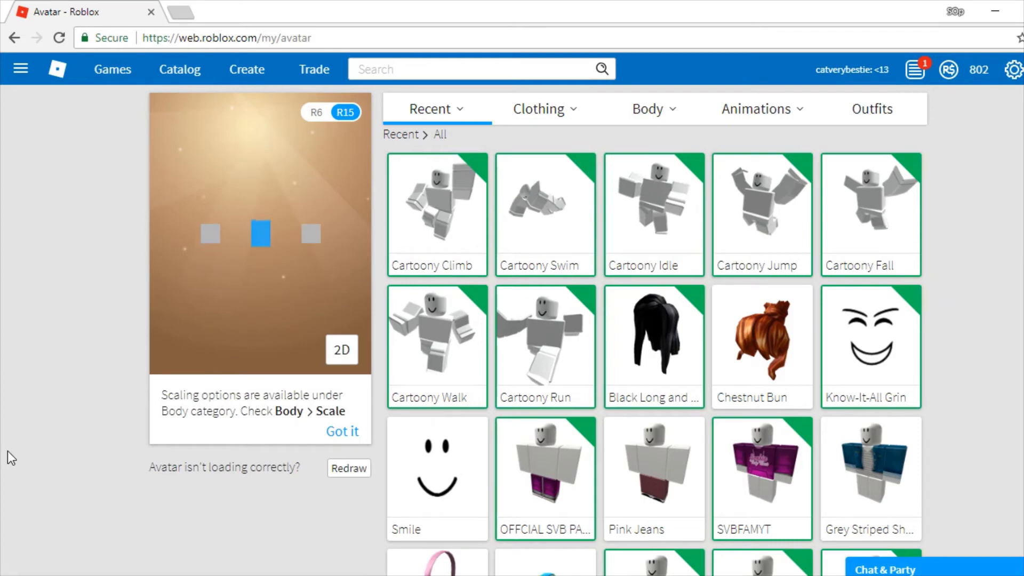
{"action": "scroll", "scroll_direction": "up", "scroll_amount": 3}
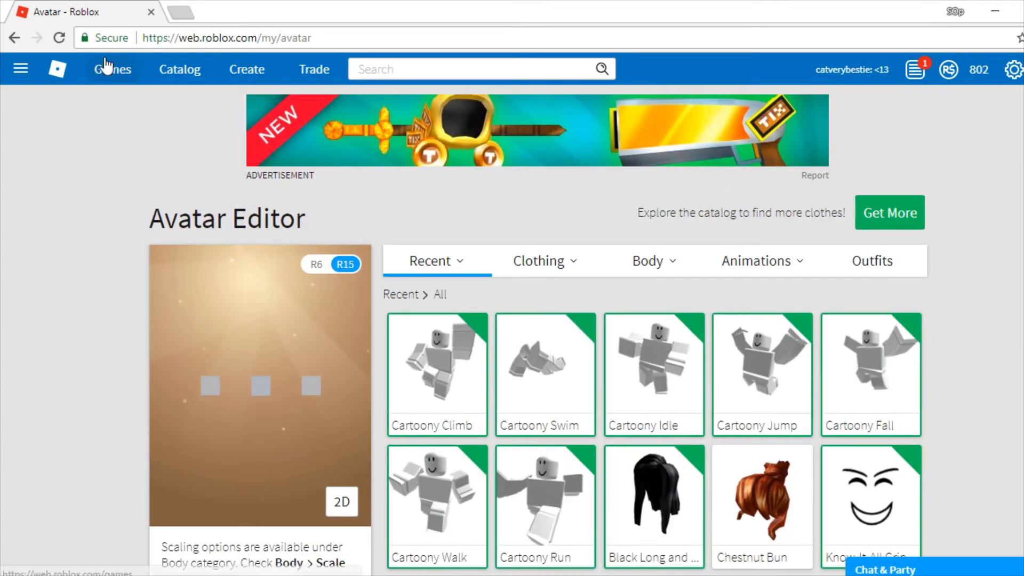
{"action": "left_click", "coordinate": [21, 68]}
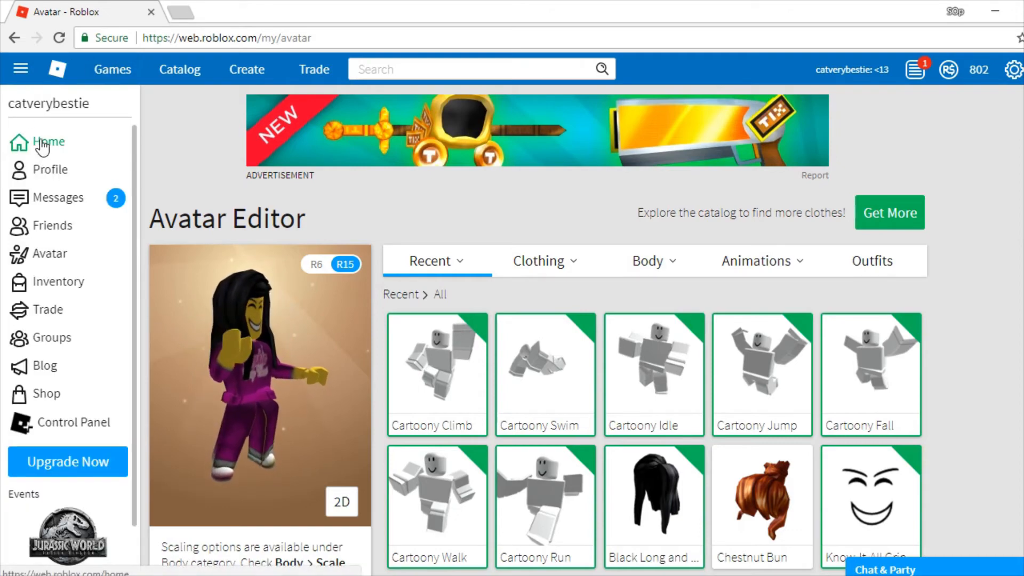
Go to the home page greeting catverybestie with one friend and friend activity games
{"action": "left_click", "coordinate": [49, 142]}
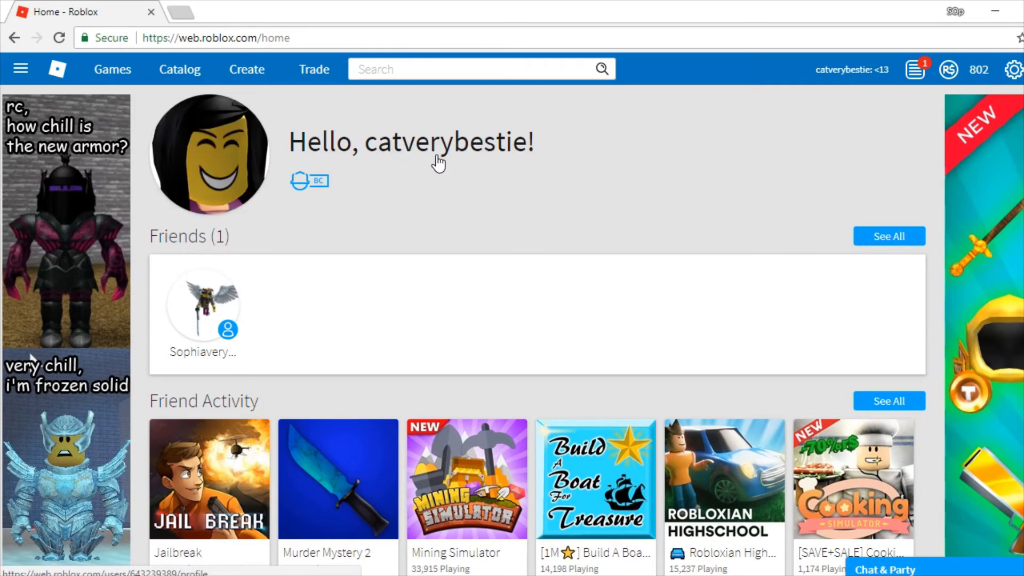
{"action": "mouse_move", "coordinate": [320, 182]}
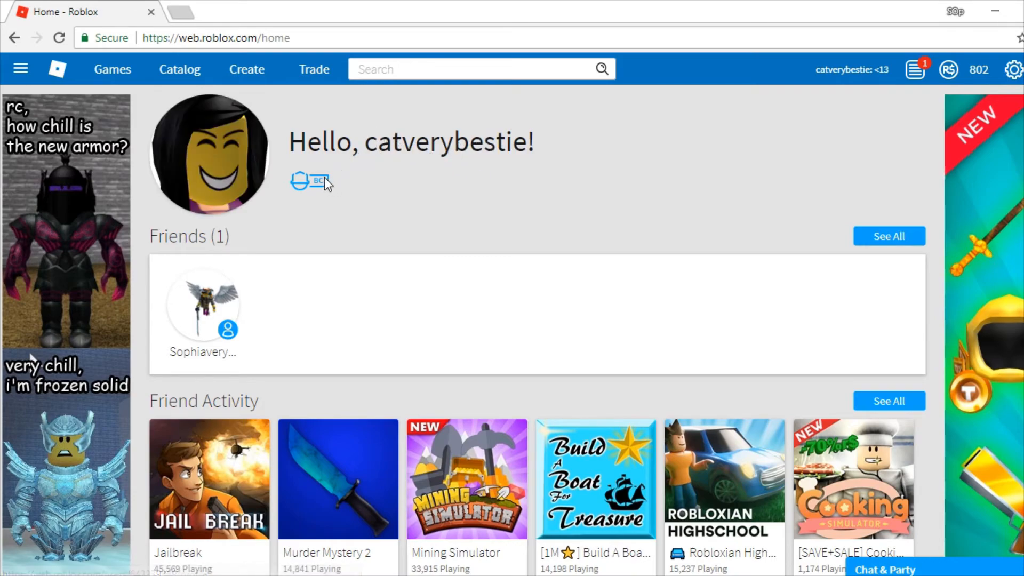
{"action": "mouse_move", "coordinate": [470, 142]}
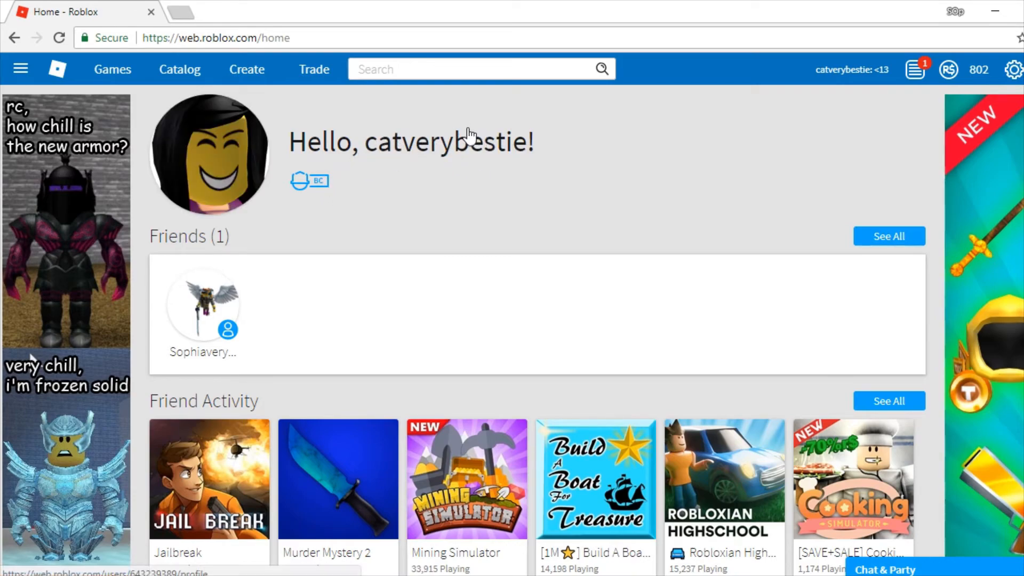
{"action": "mouse_move", "coordinate": [381, 169]}
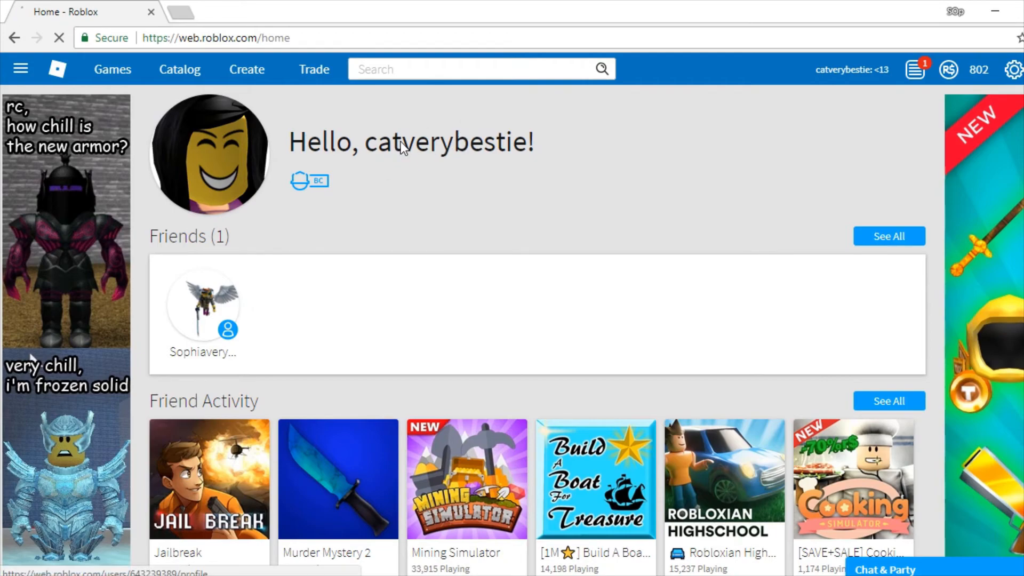
{"action": "left_click", "coordinate": [209, 154]}
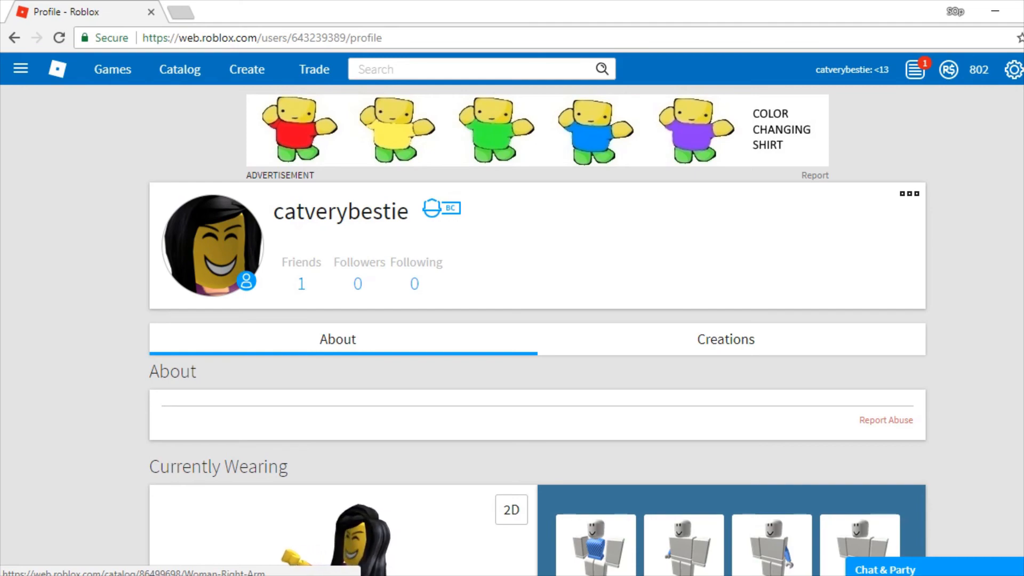
{"action": "left_click", "coordinate": [885, 568]}
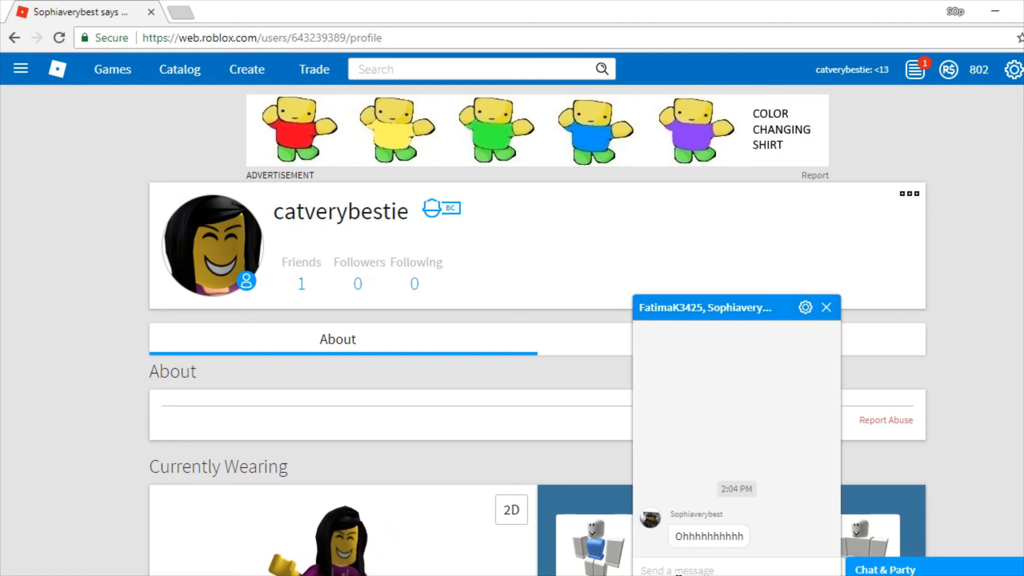